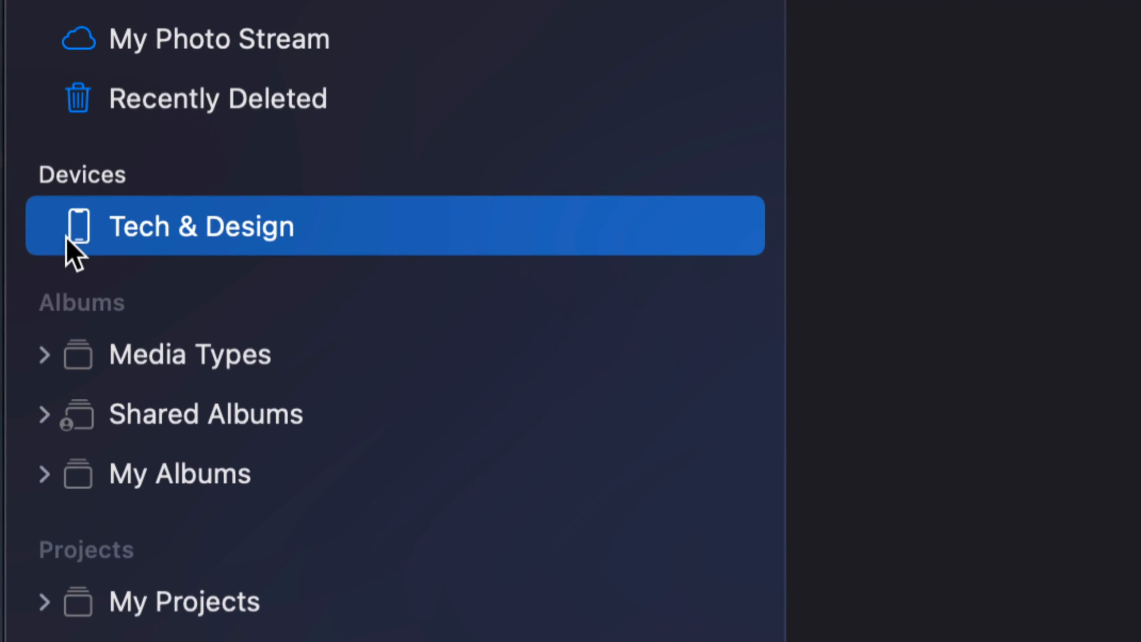
pyautogui.moveTo(153, 258)
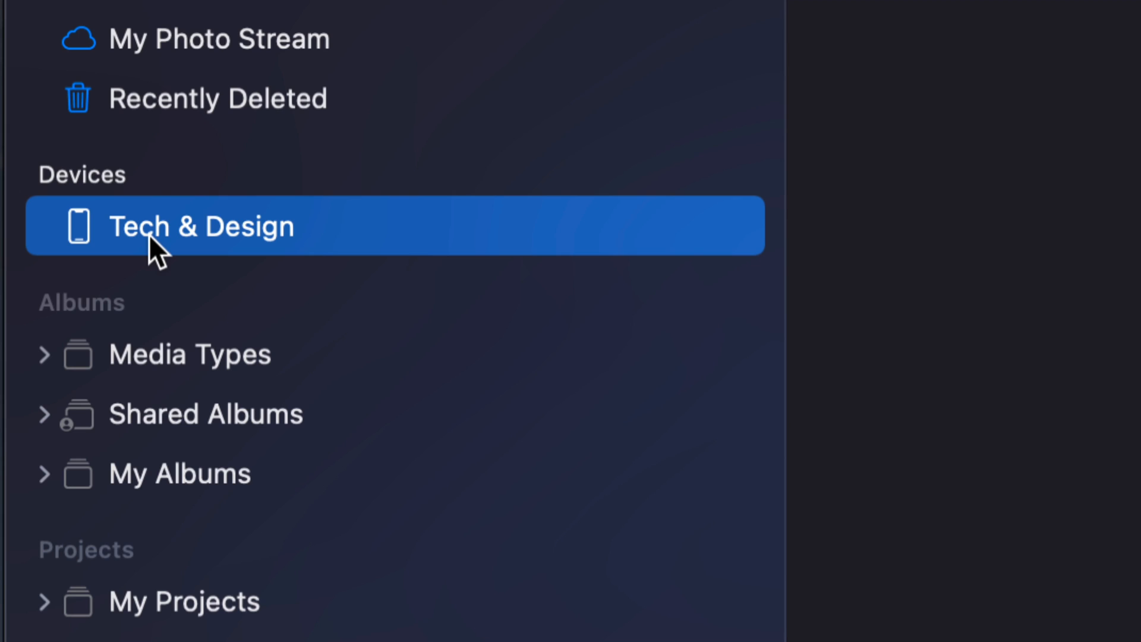
pyautogui.moveTo(182, 244)
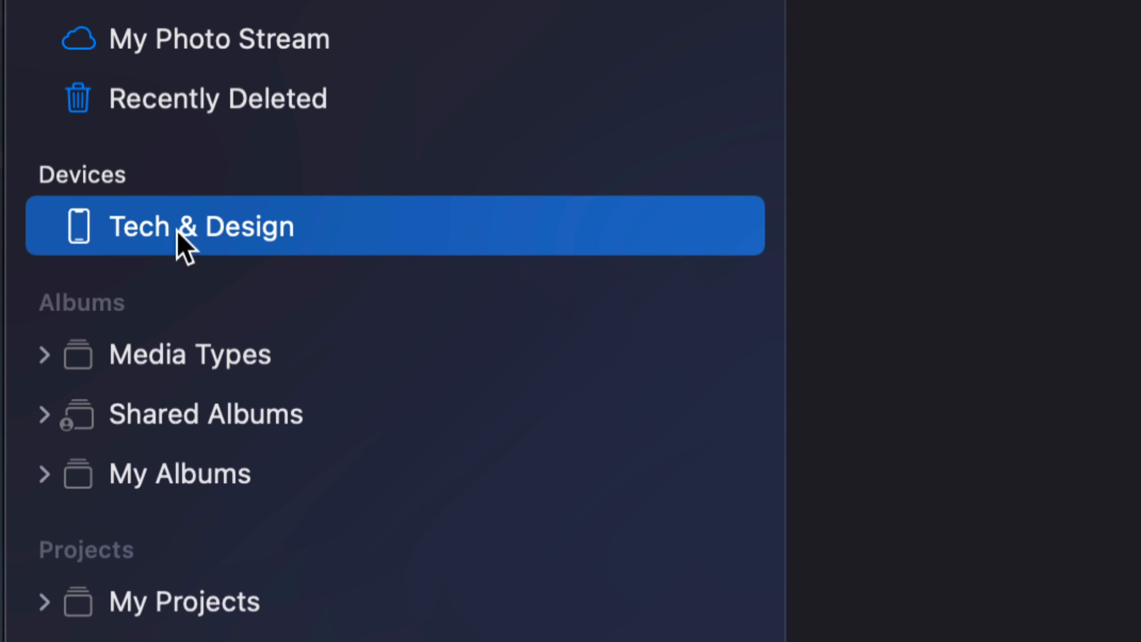
# Step: Open the Import view for the iPhone 'Tech & Design' from the sidebar
pyautogui.click(178, 226)
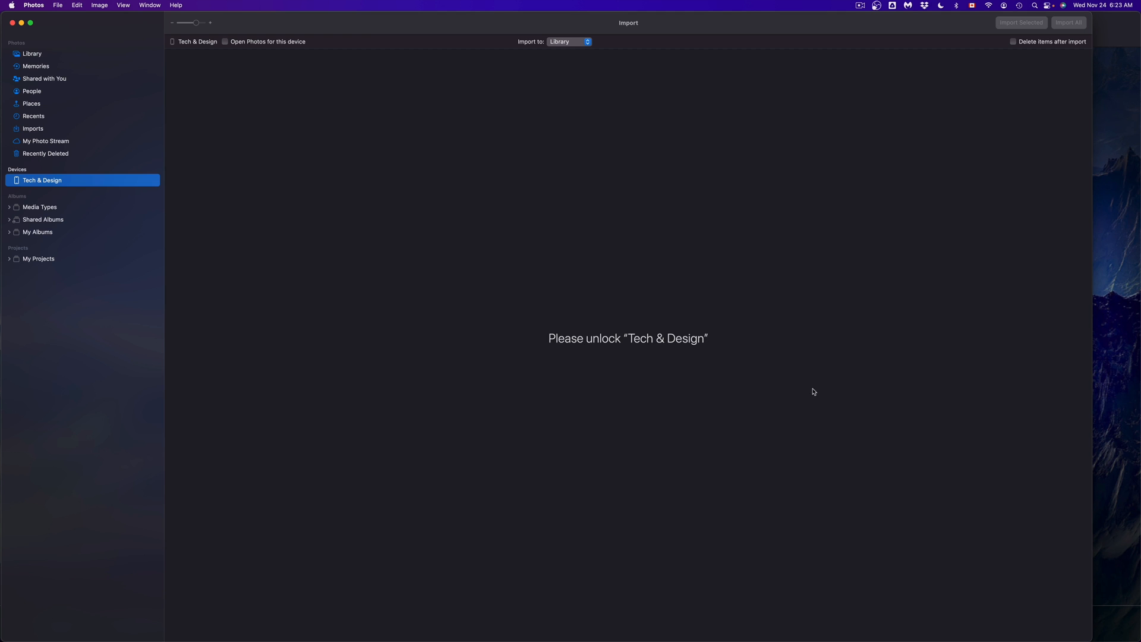
pyautogui.moveTo(1101, 10)
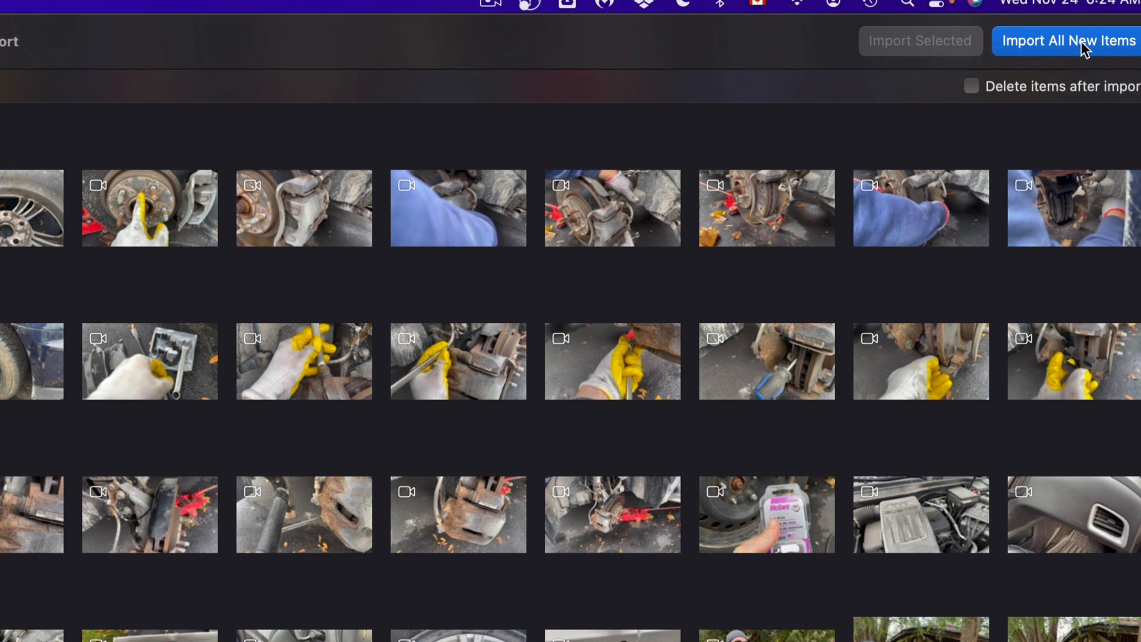
pyautogui.moveTo(1083, 53)
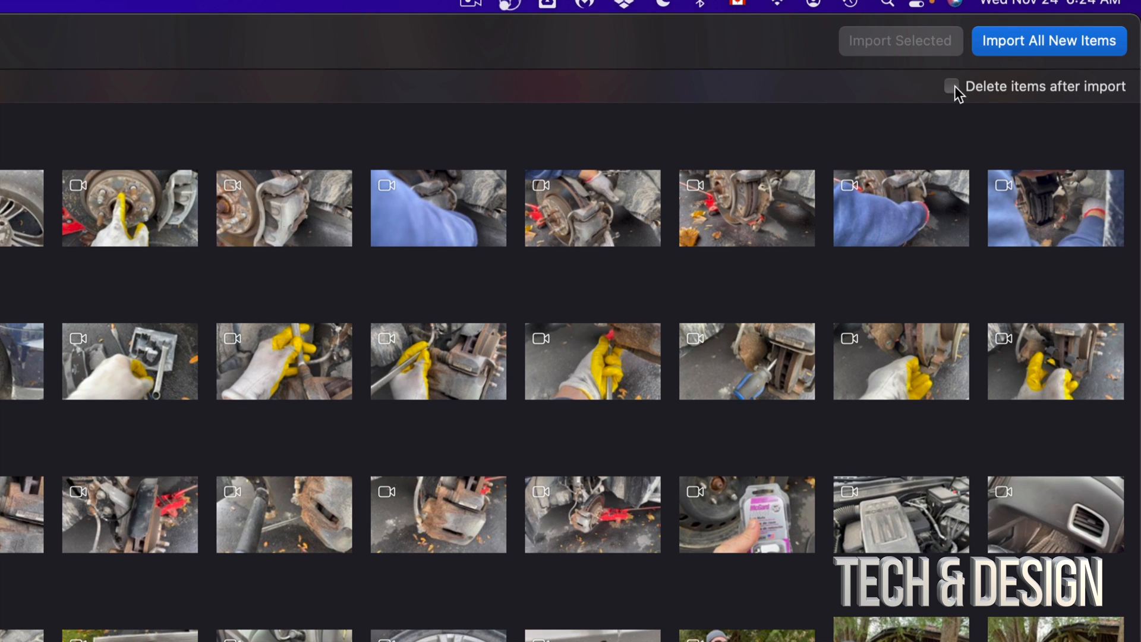
# Step: Enable 'Delete items after import' for the iPhone import
pyautogui.click(952, 86)
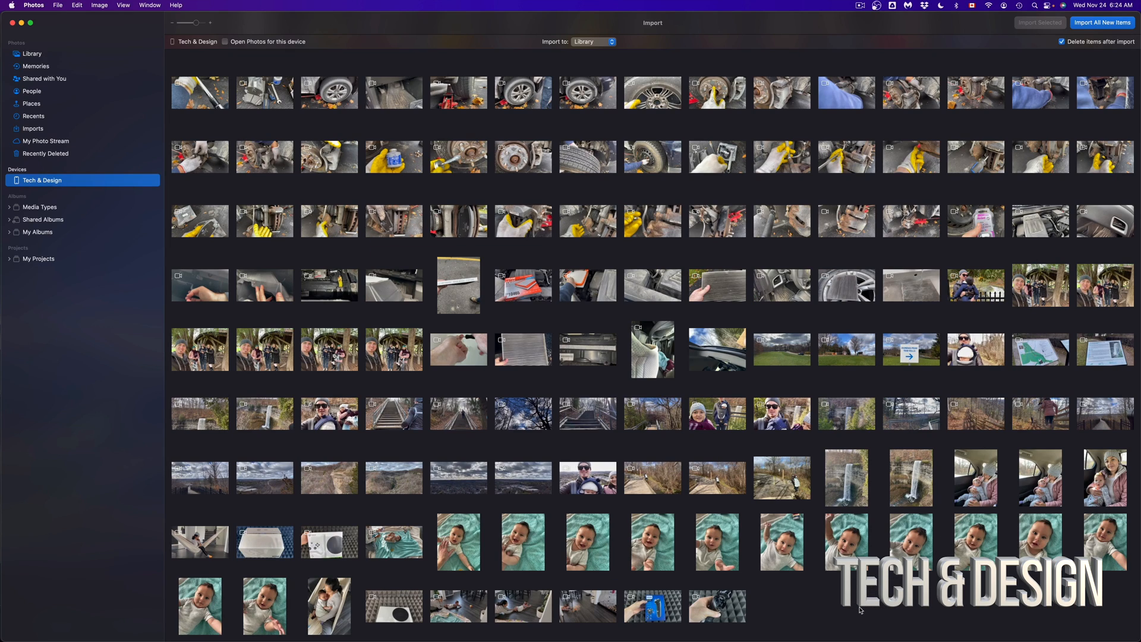
pyautogui.moveTo(827, 608)
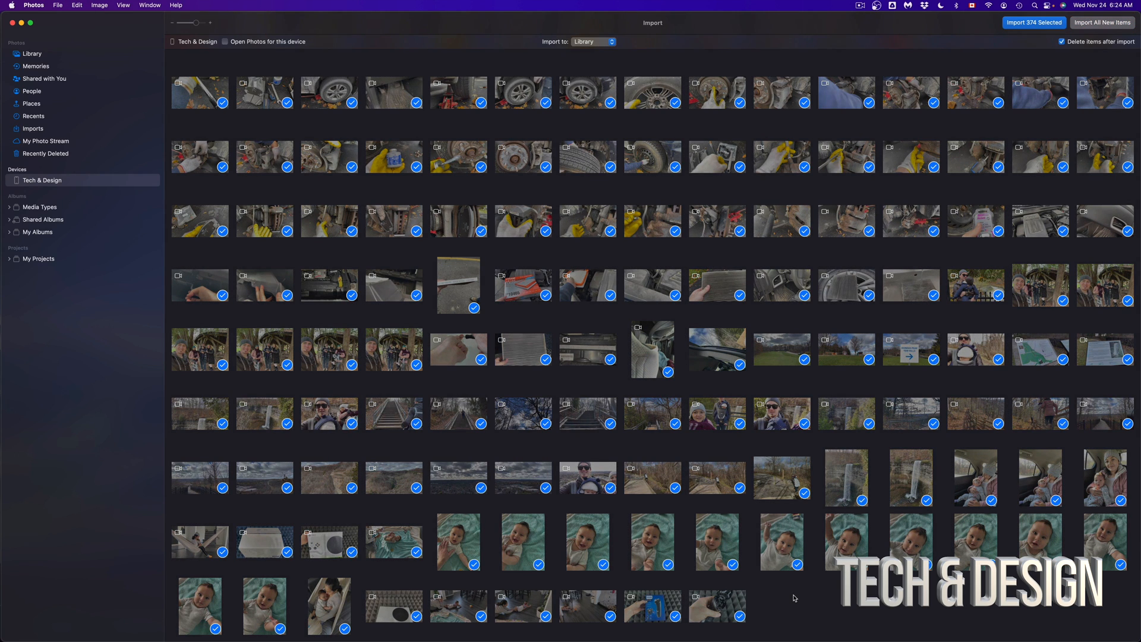
pyautogui.moveTo(1045, 128)
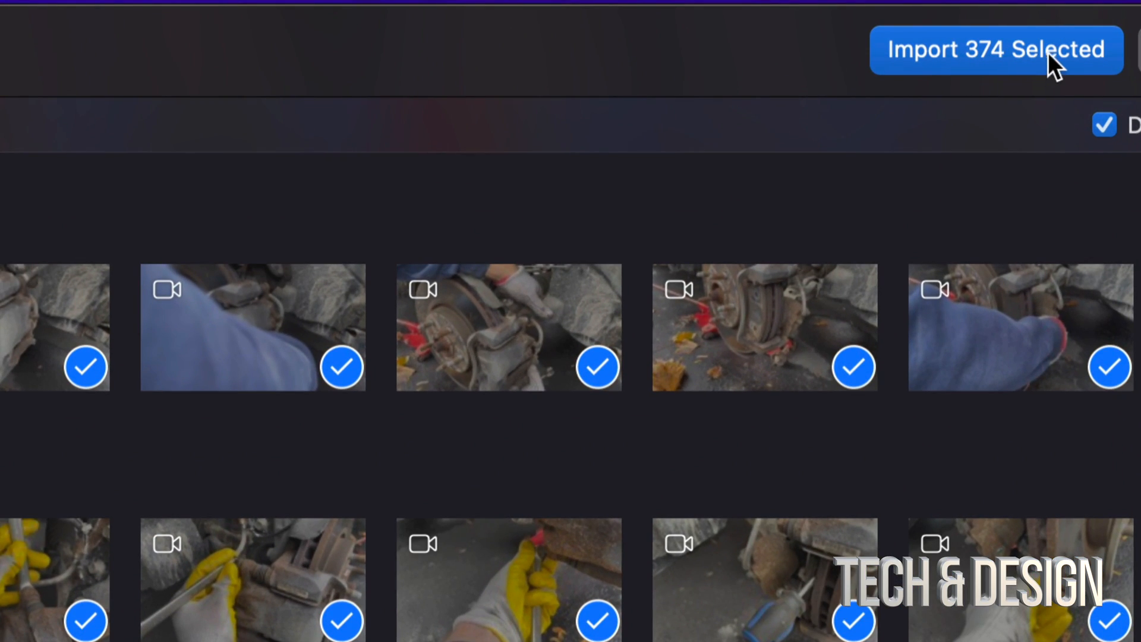
pyautogui.moveTo(994, 66)
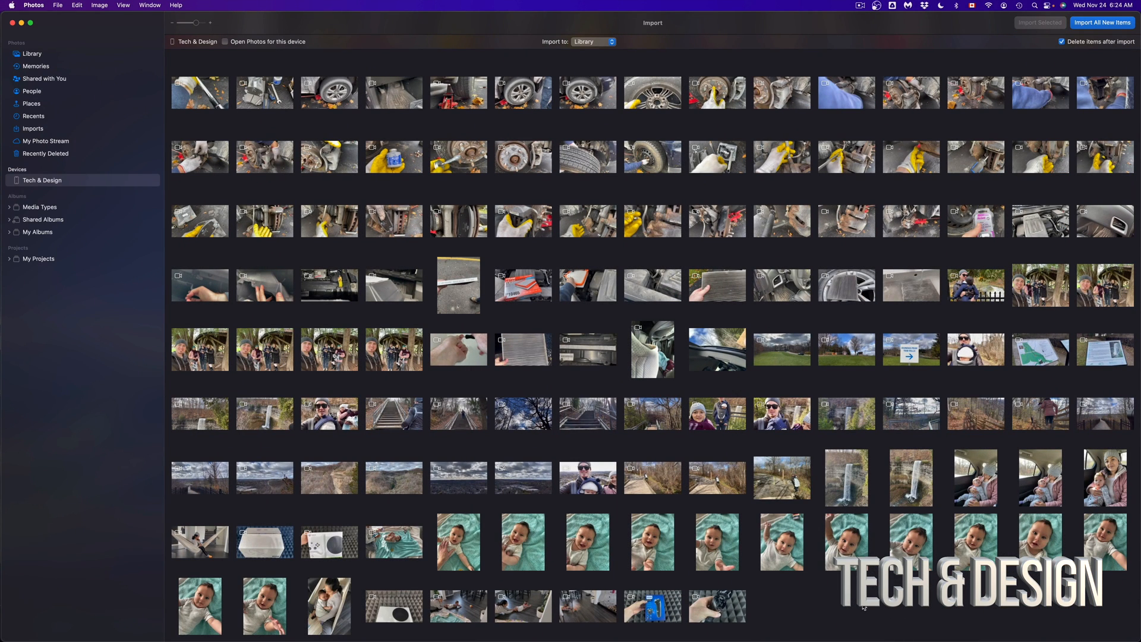
pyautogui.moveTo(828, 444)
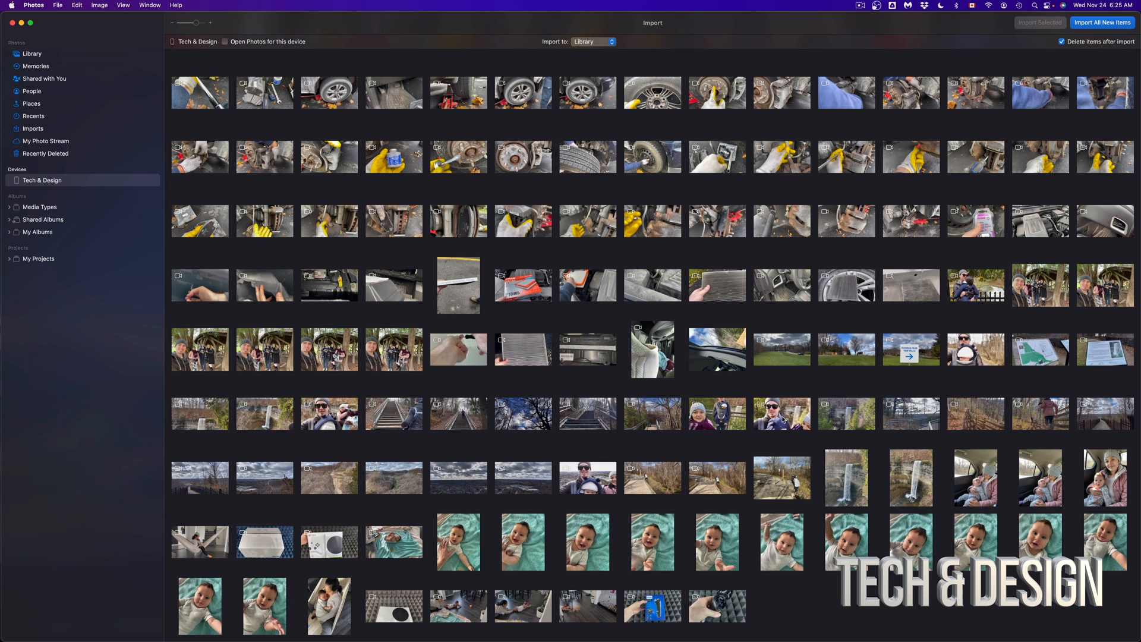
pyautogui.moveTo(723, 238)
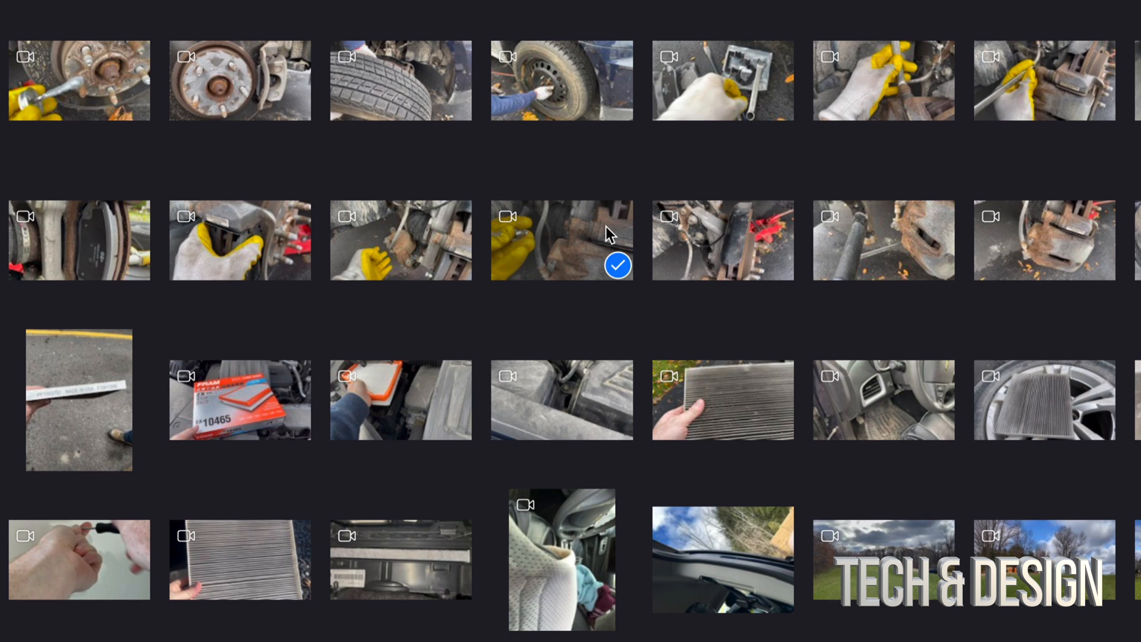
pyautogui.moveTo(1000, 415)
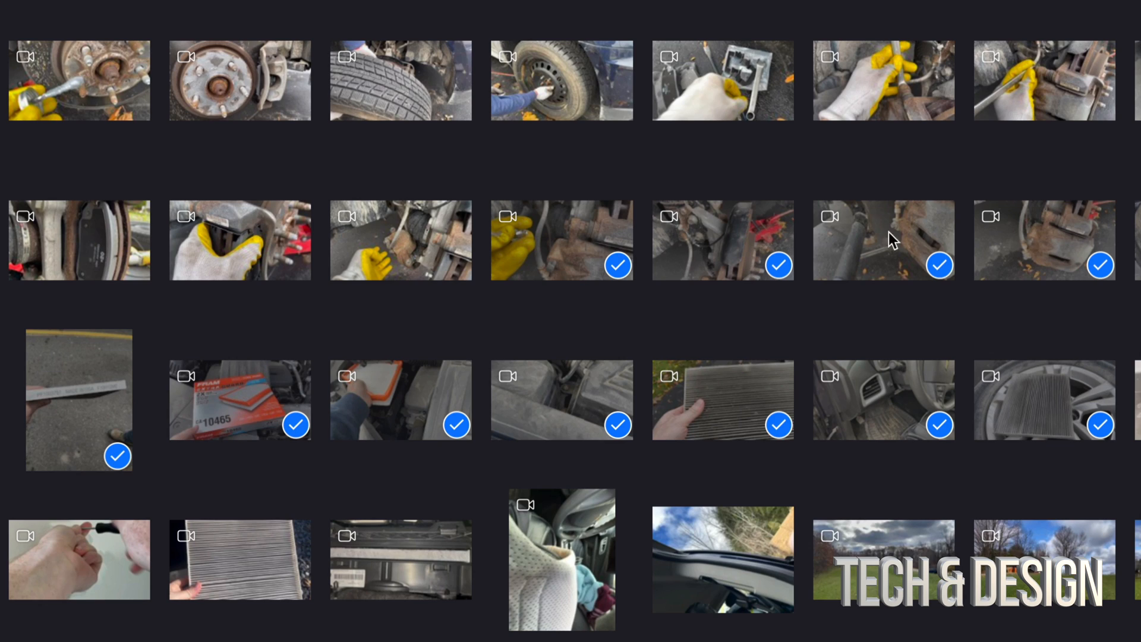
pyautogui.moveTo(1024, 387)
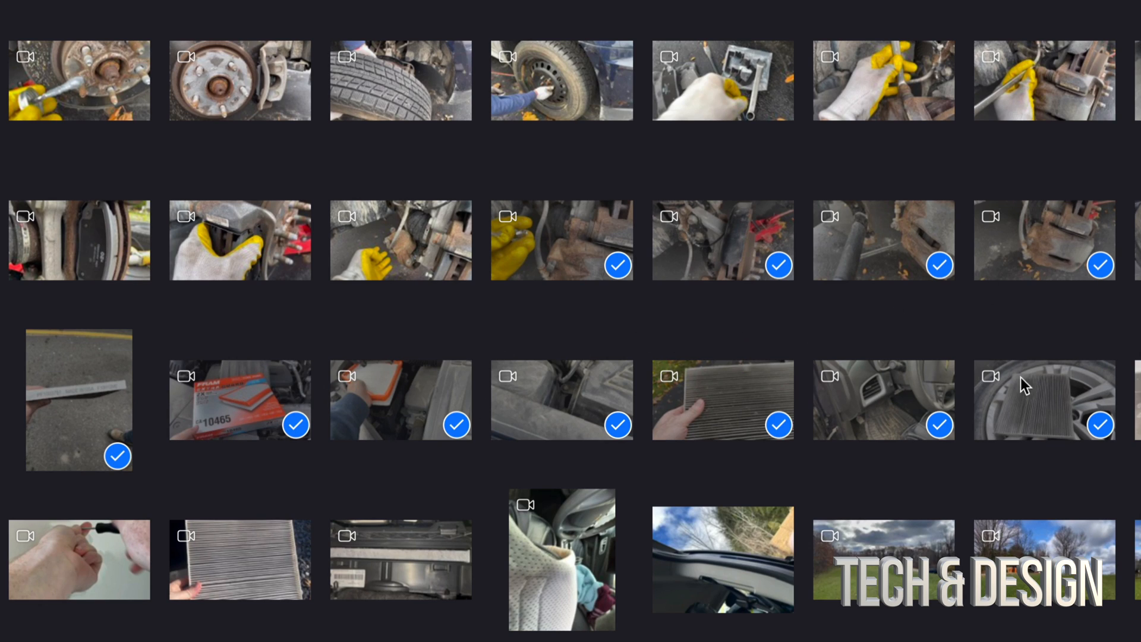
pyautogui.moveTo(622, 396)
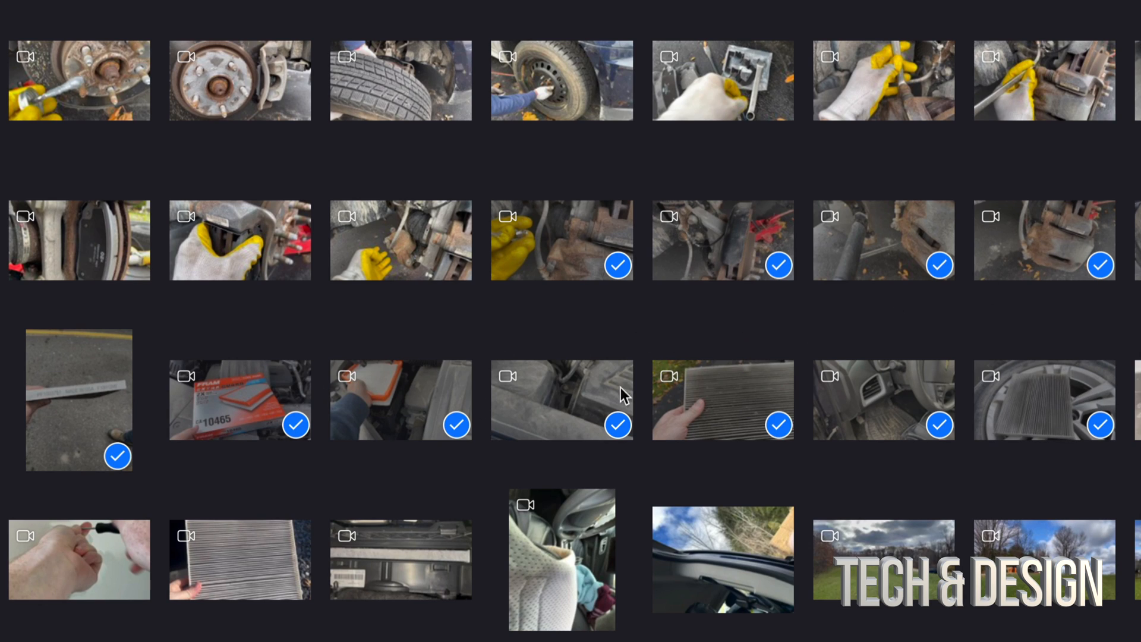
pyautogui.moveTo(1020, 454)
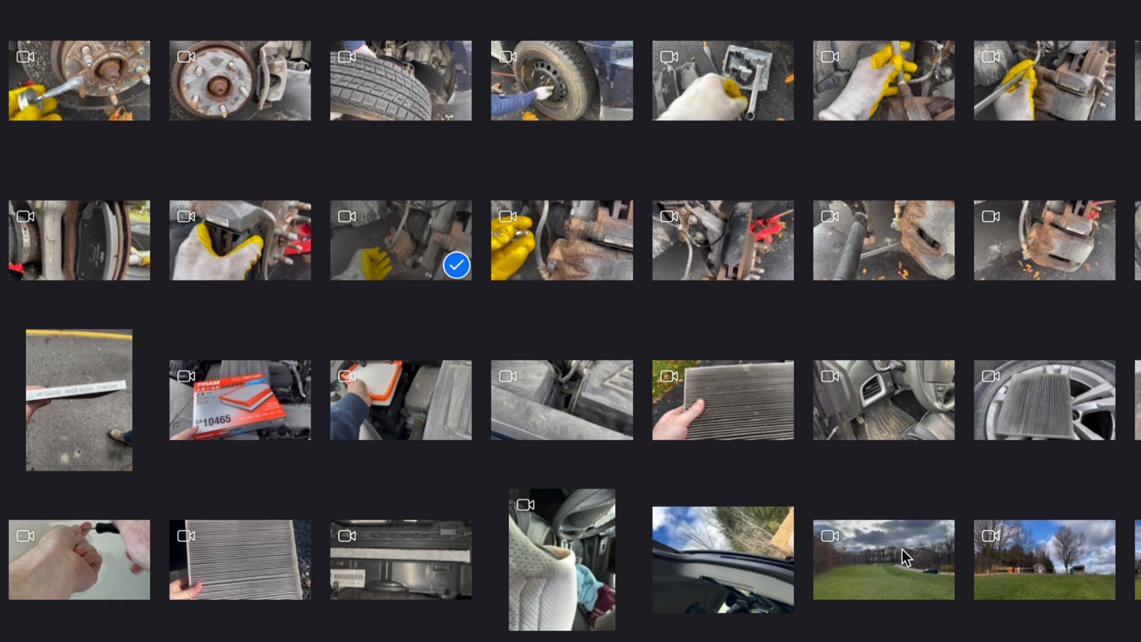
# Step: Add the open-field, air filter box, filter, dashboard and windshield clips to the selection
pyautogui.click(911, 559)
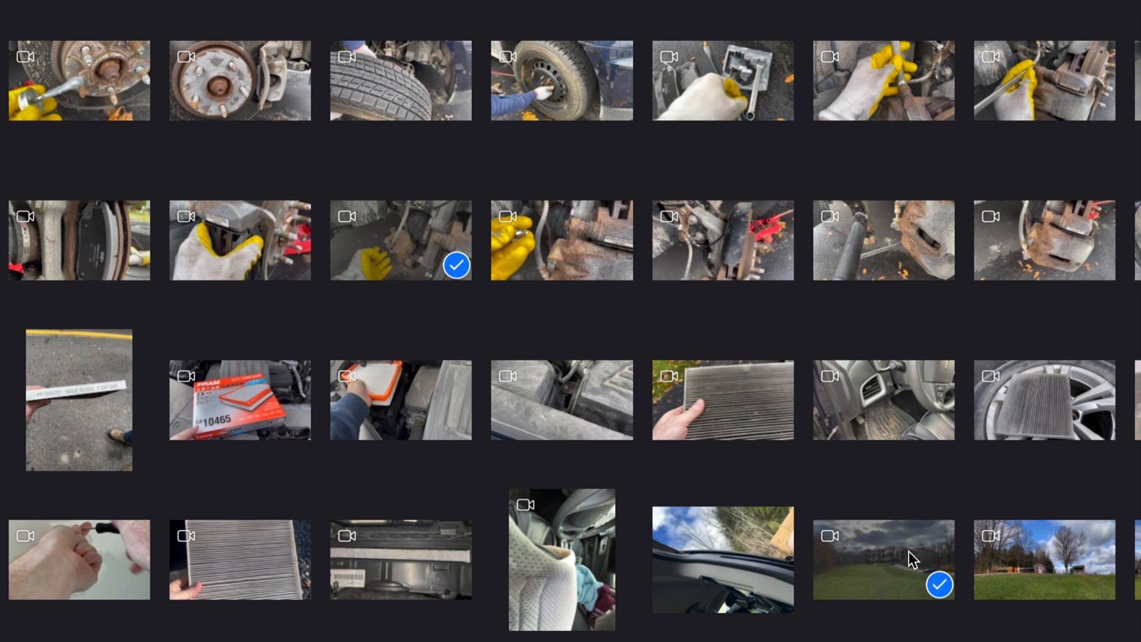
pyautogui.moveTo(268, 374)
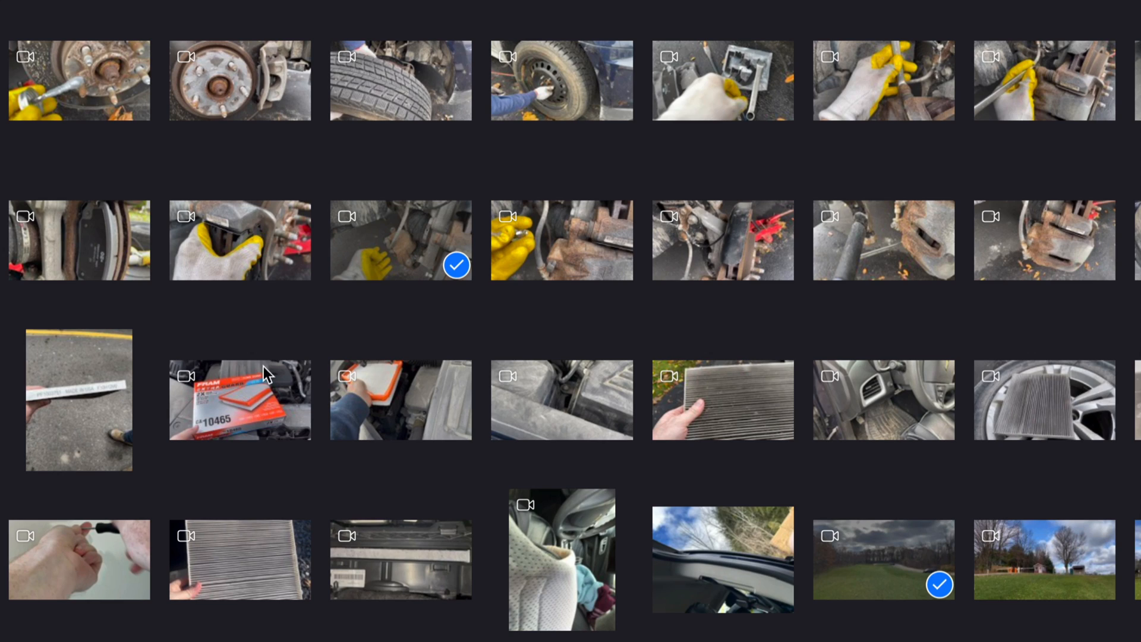
pyautogui.moveTo(216, 400)
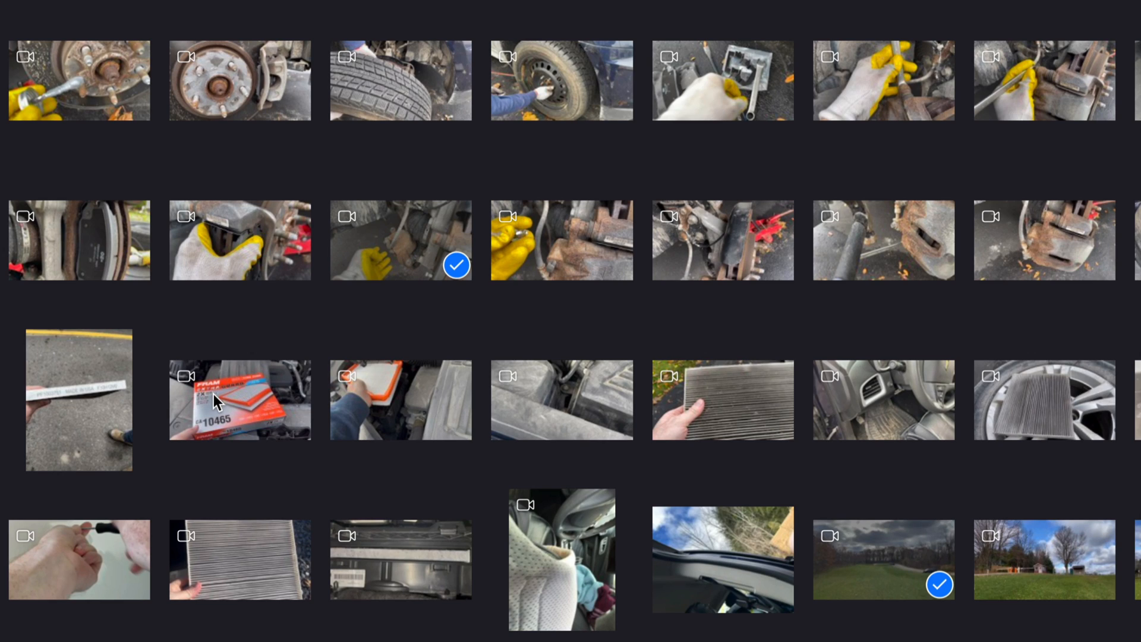
pyautogui.click(221, 400)
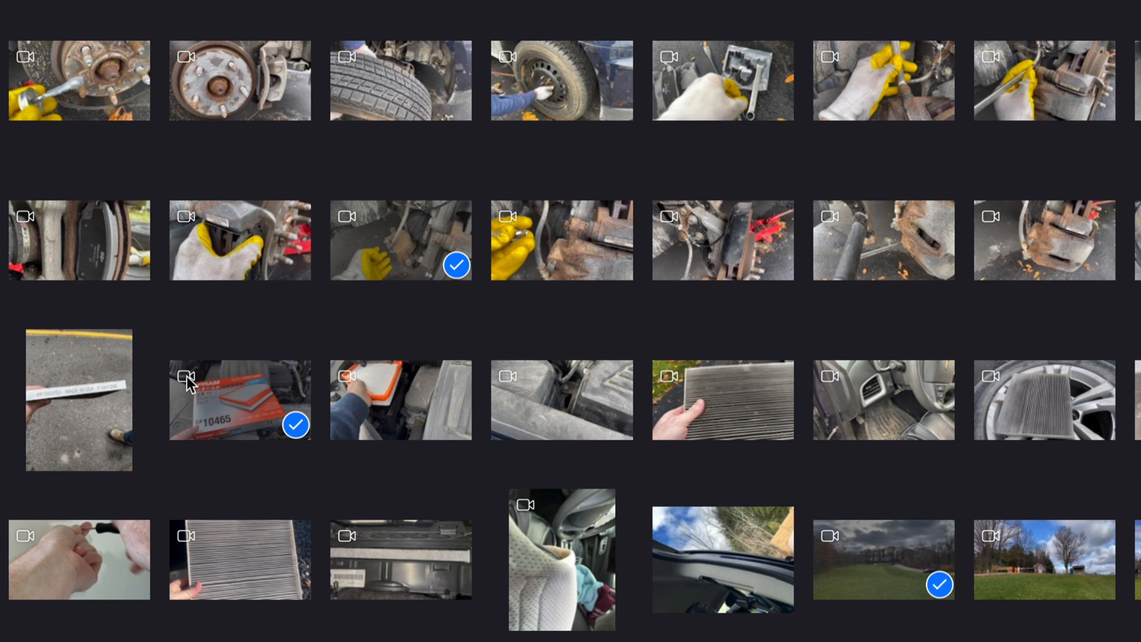
pyautogui.click(79, 400)
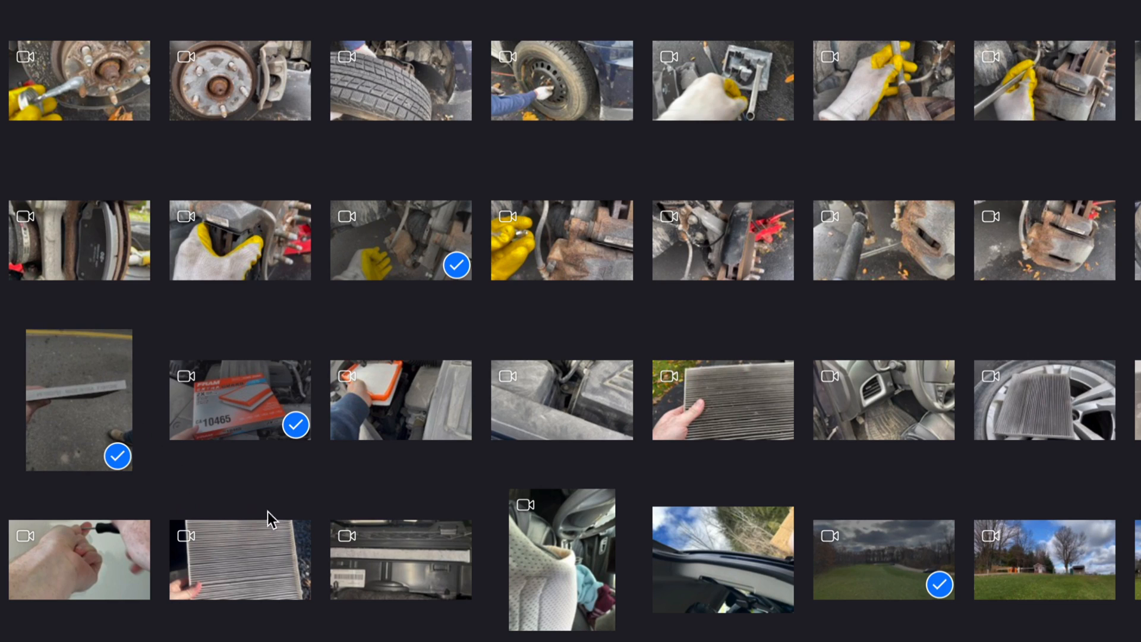
pyautogui.click(399, 568)
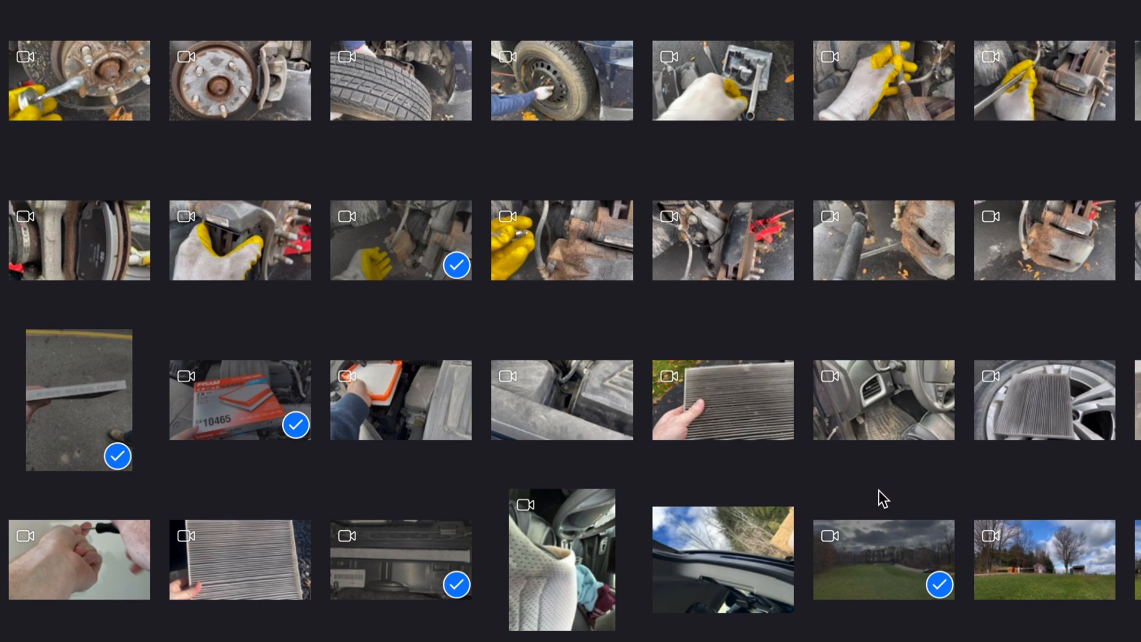
pyautogui.click(752, 560)
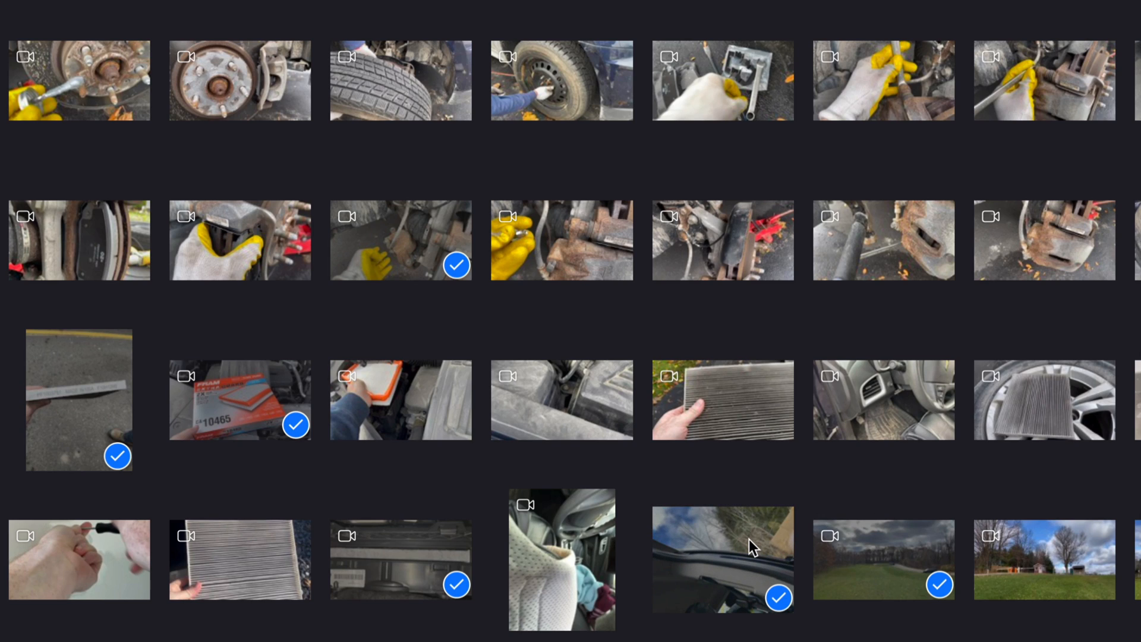
pyautogui.moveTo(790, 458)
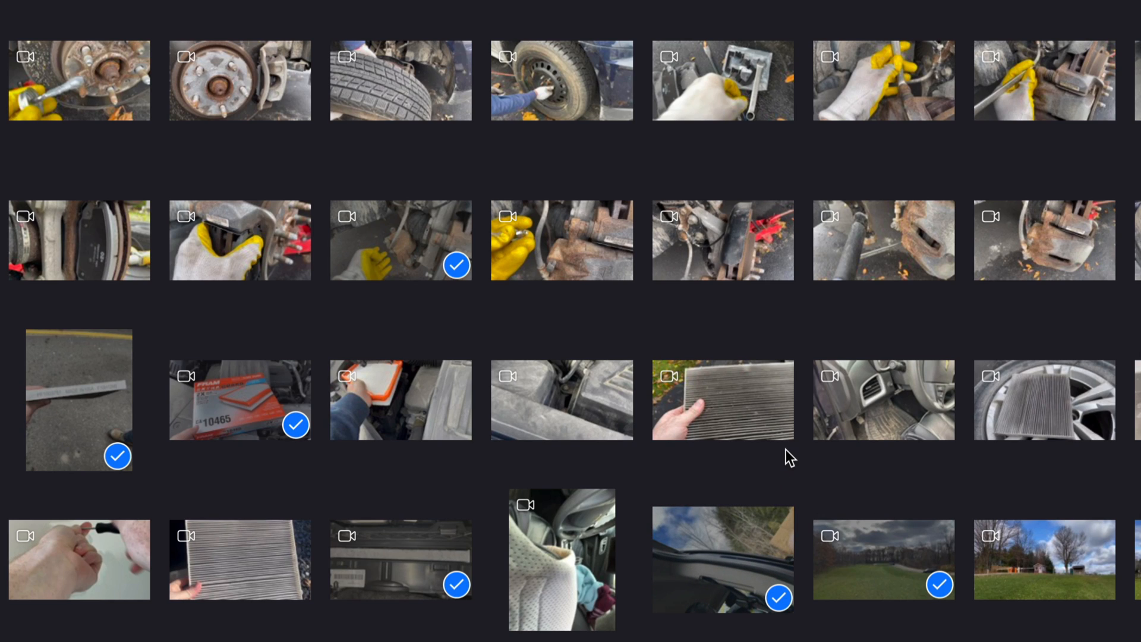
pyautogui.moveTo(892, 567)
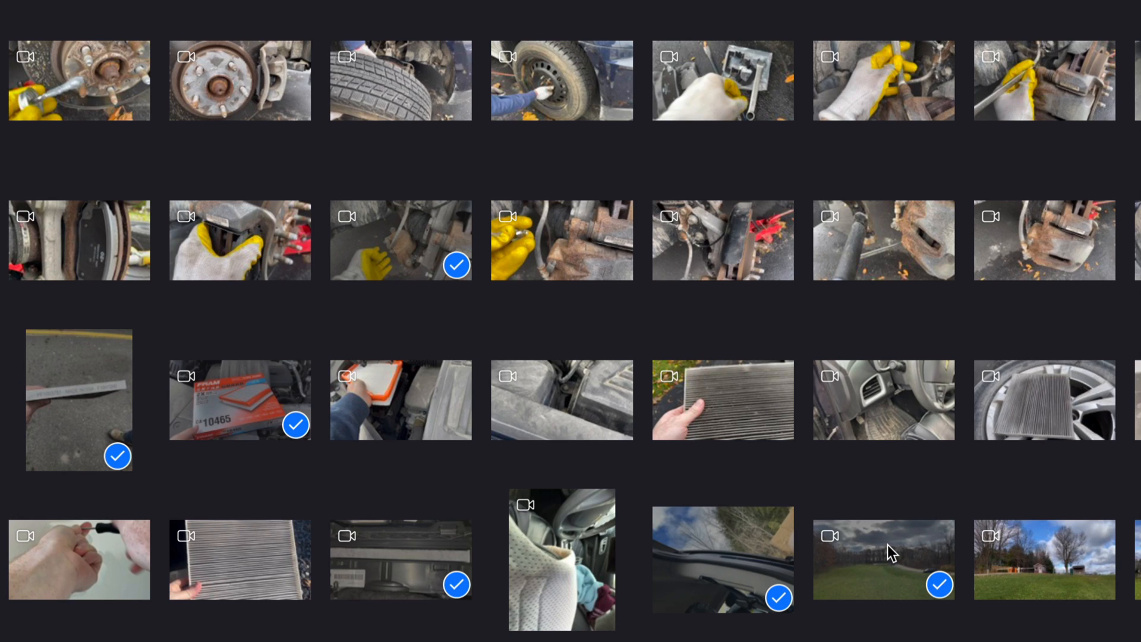
pyautogui.moveTo(879, 490)
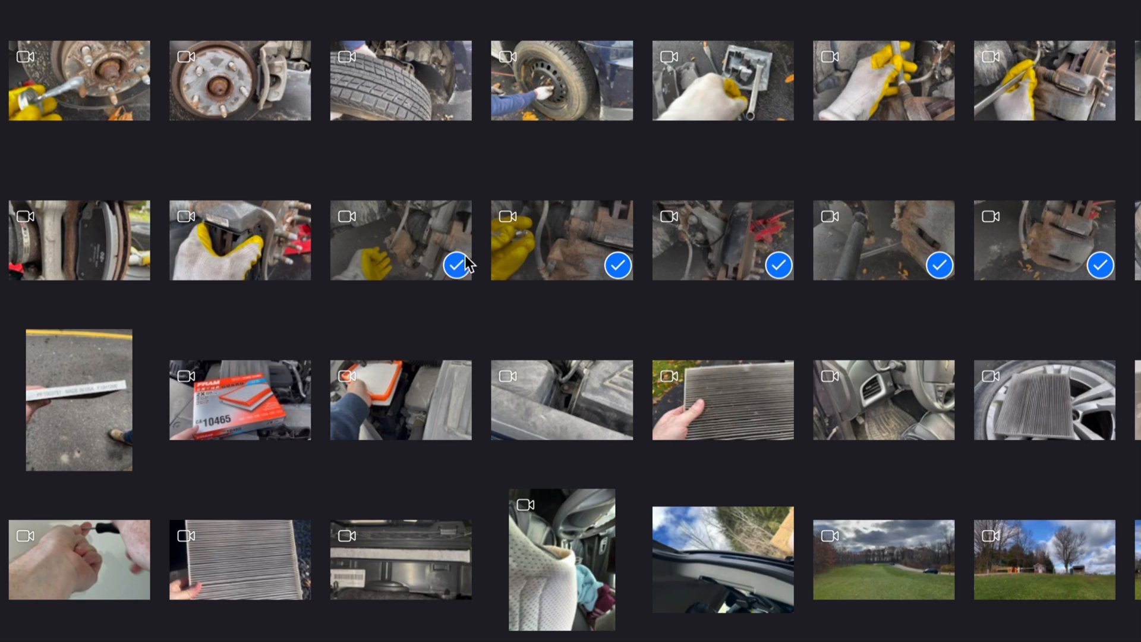
pyautogui.moveTo(1020, 263)
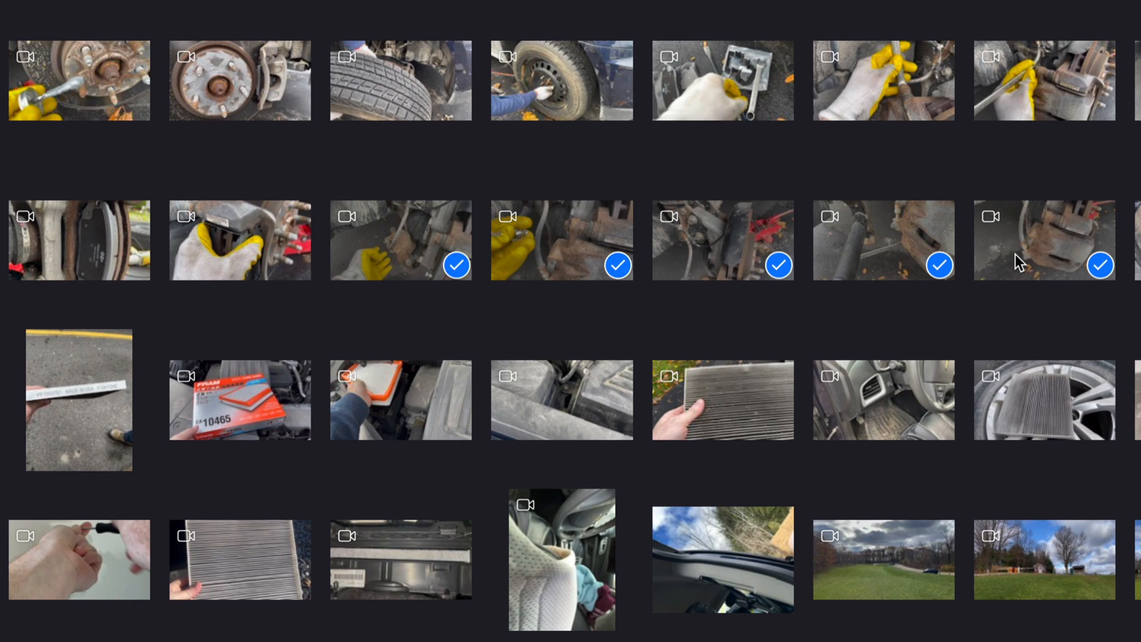
pyautogui.moveTo(715, 459)
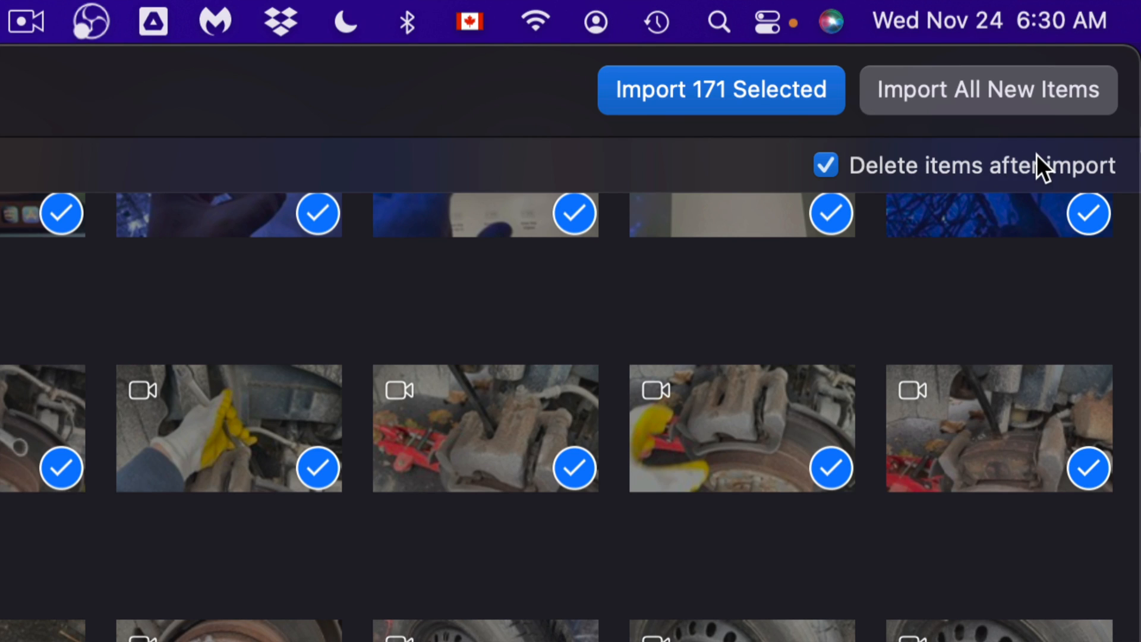
pyautogui.moveTo(695, 107)
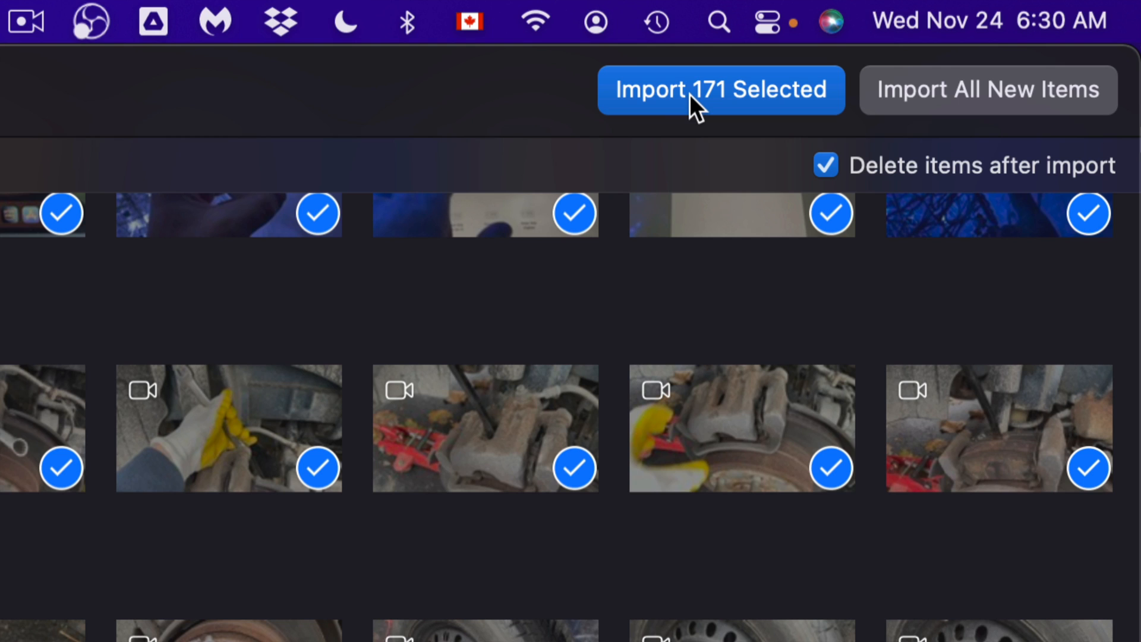
pyautogui.moveTo(682, 98)
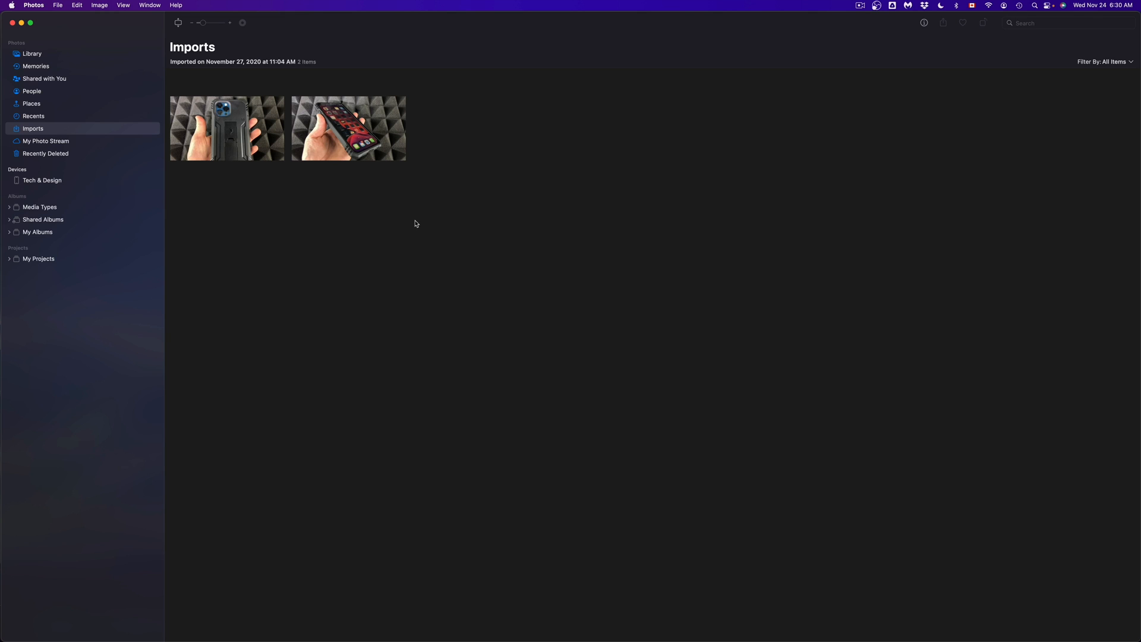
pyautogui.moveTo(305, 59)
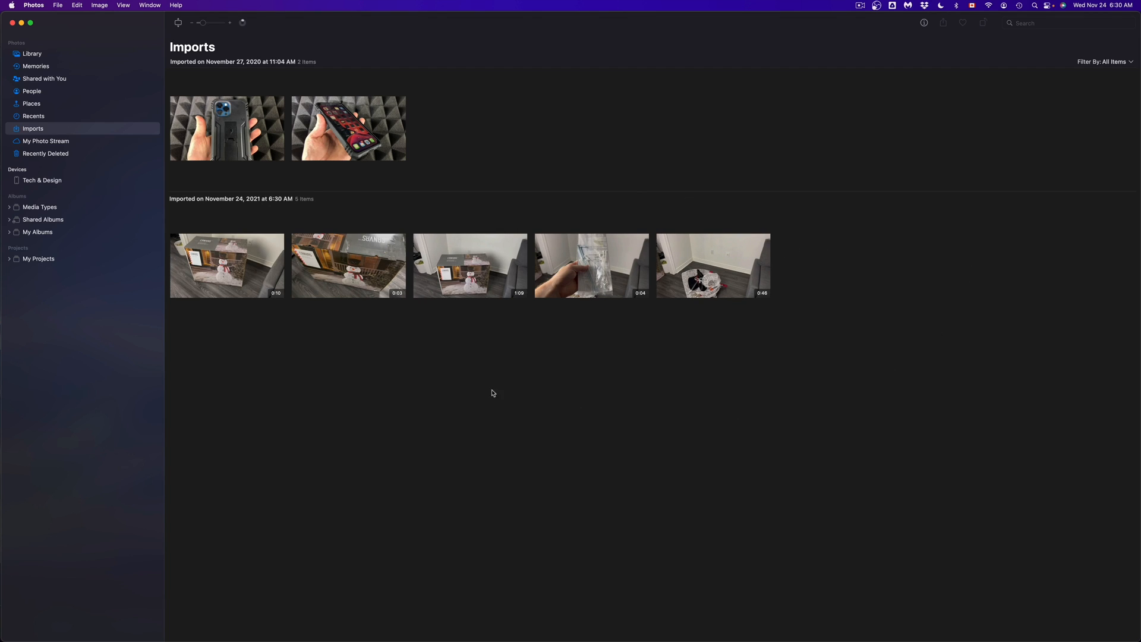
pyautogui.moveTo(332, 356)
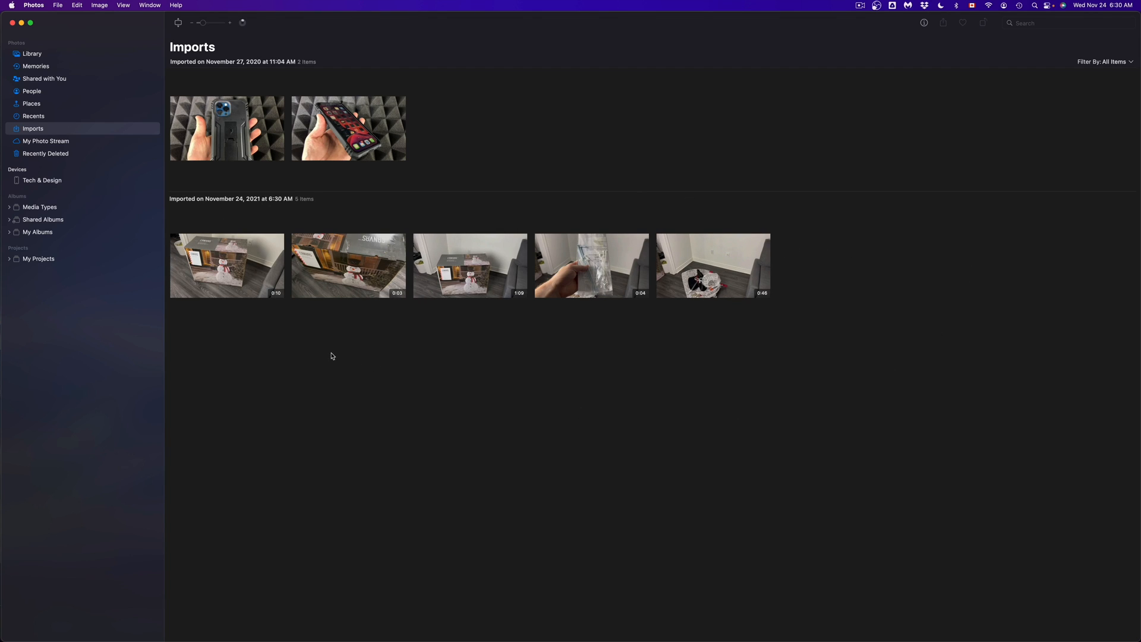